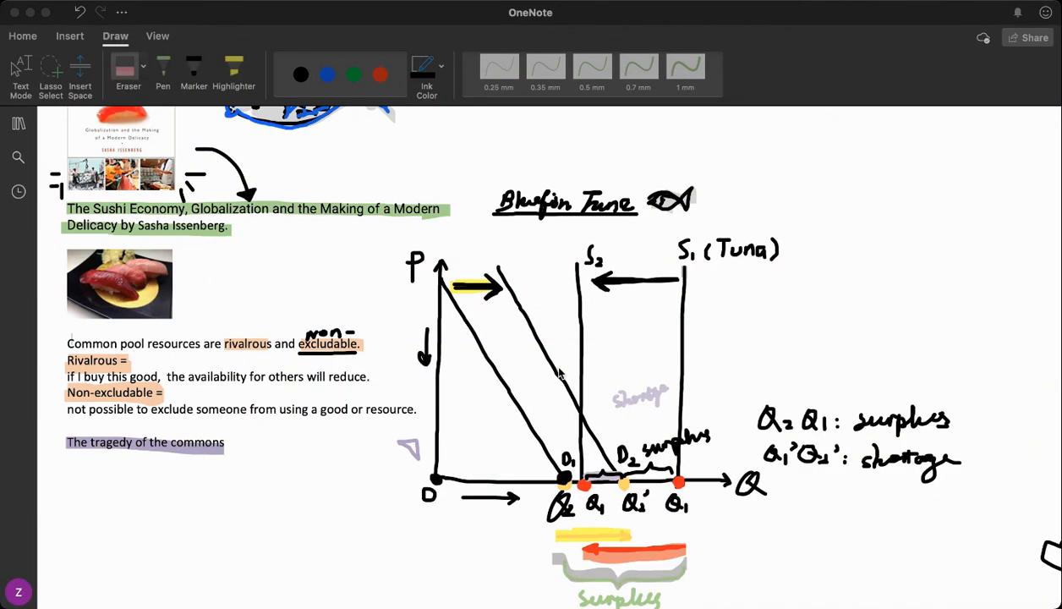
# - Handwrite a $10K price in black pen to the right of the tuna sketch
pyautogui.scroll(-3)
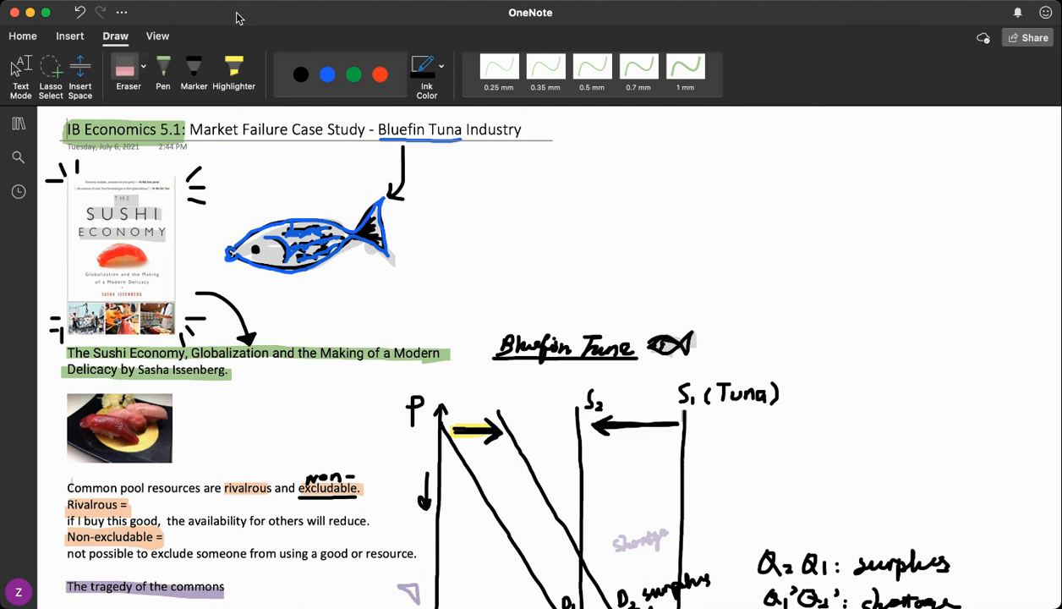
pyautogui.moveTo(752, 592)
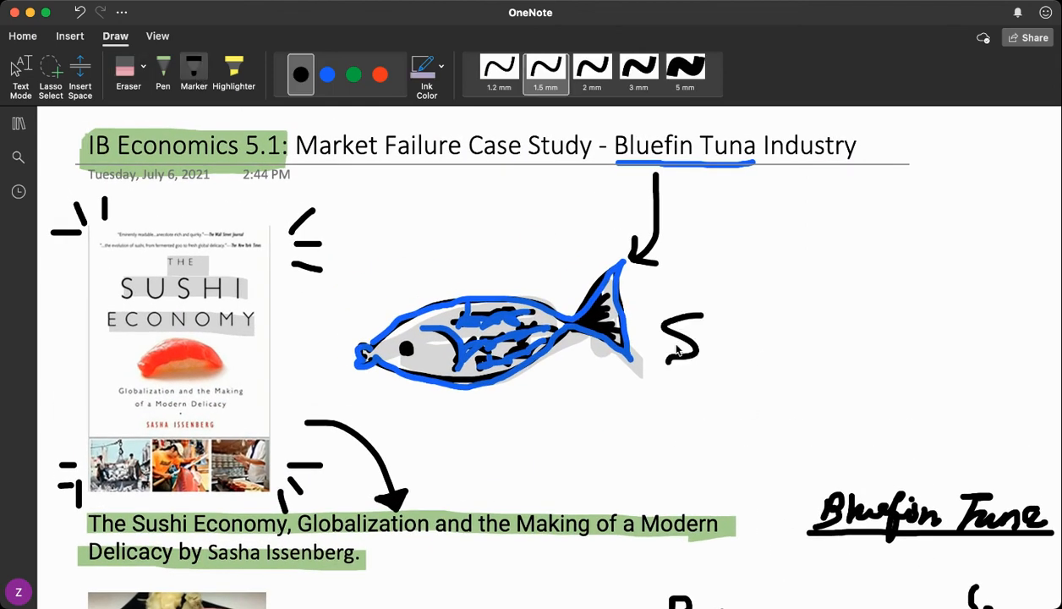
pyautogui.moveTo(677, 317); pyautogui.dragTo(681, 372)
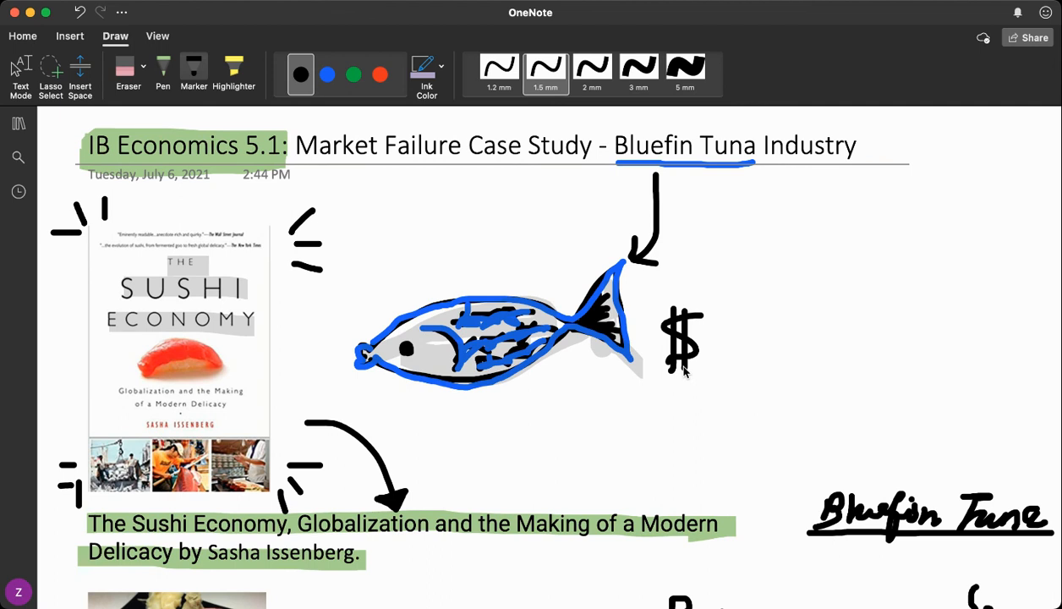
pyautogui.moveTo(719, 325); pyautogui.dragTo(719, 359)
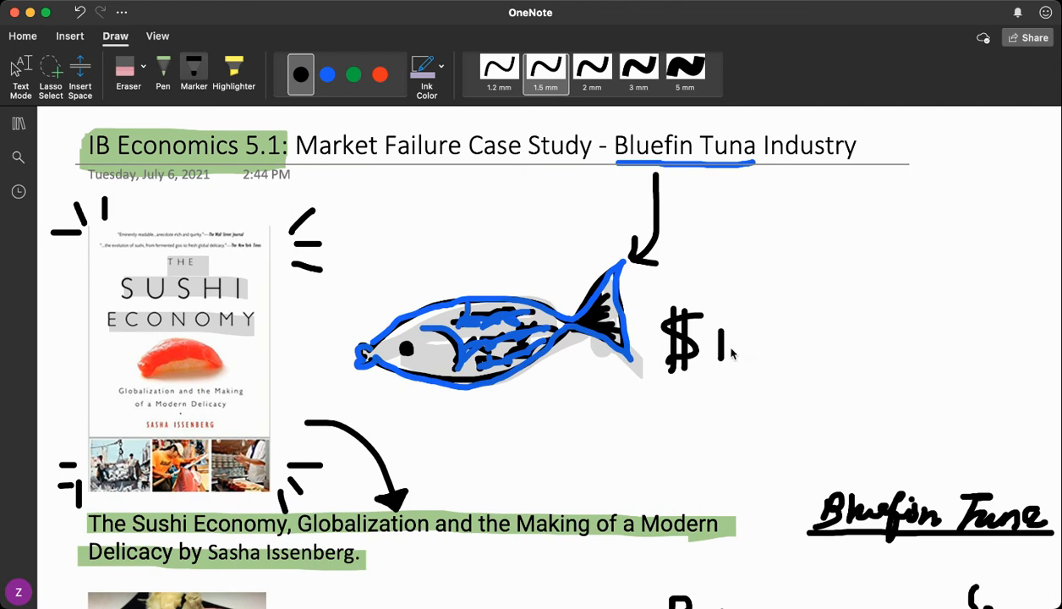
pyautogui.moveTo(719, 342); pyautogui.dragTo(791, 343)
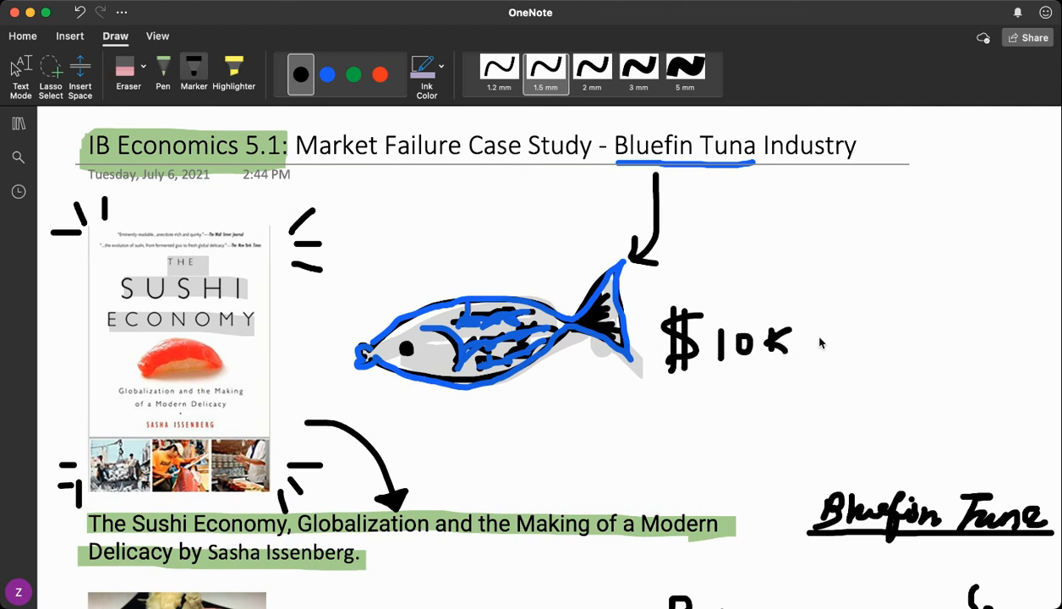
pyautogui.scroll(-3)
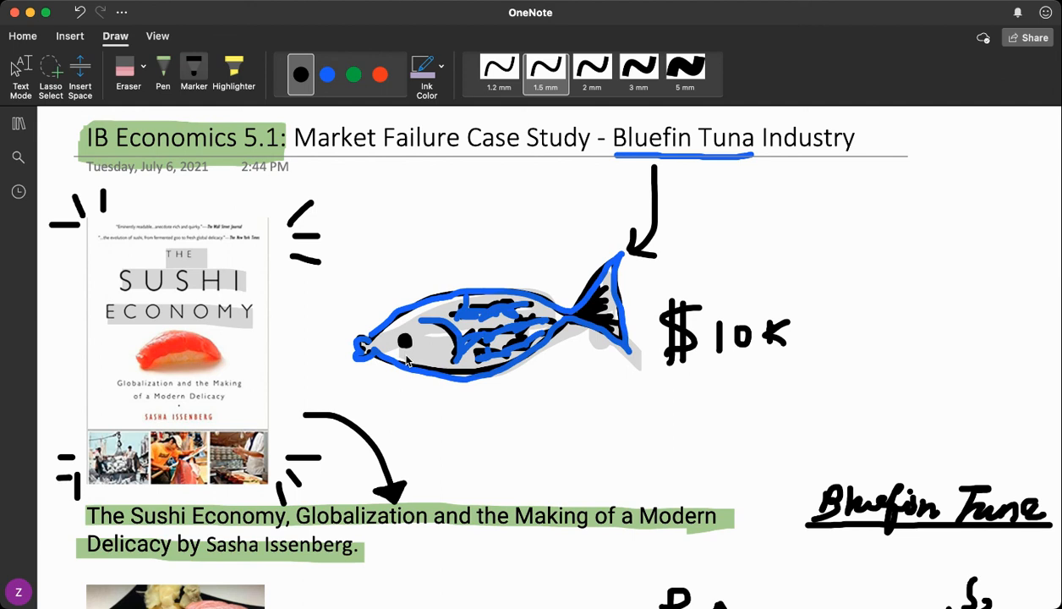
pyautogui.moveTo(542, 433)
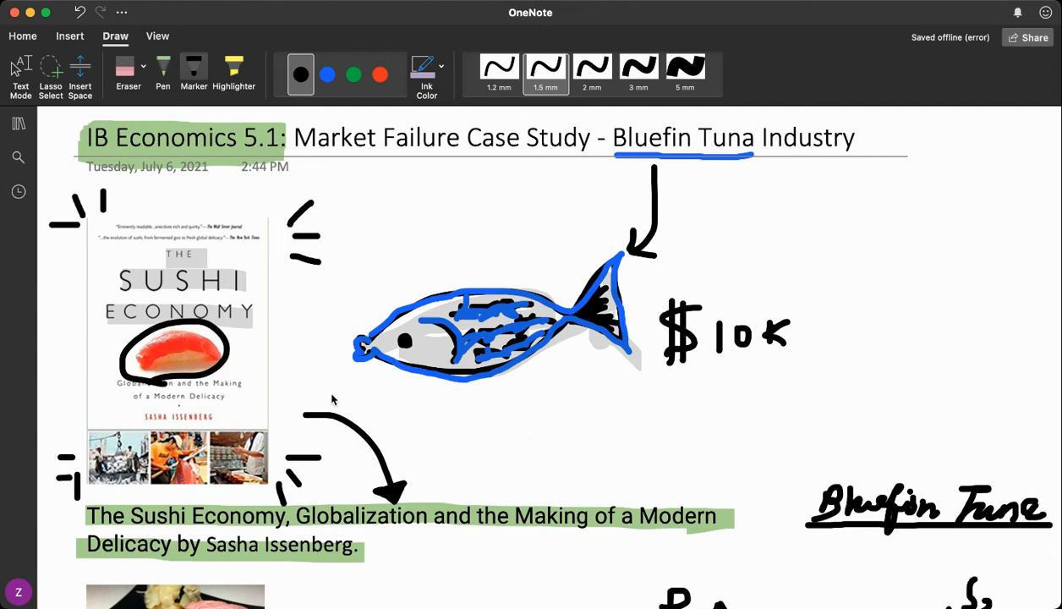
# - Draw wavy lines beneath the handwritten $10K price
pyautogui.scroll(-3)
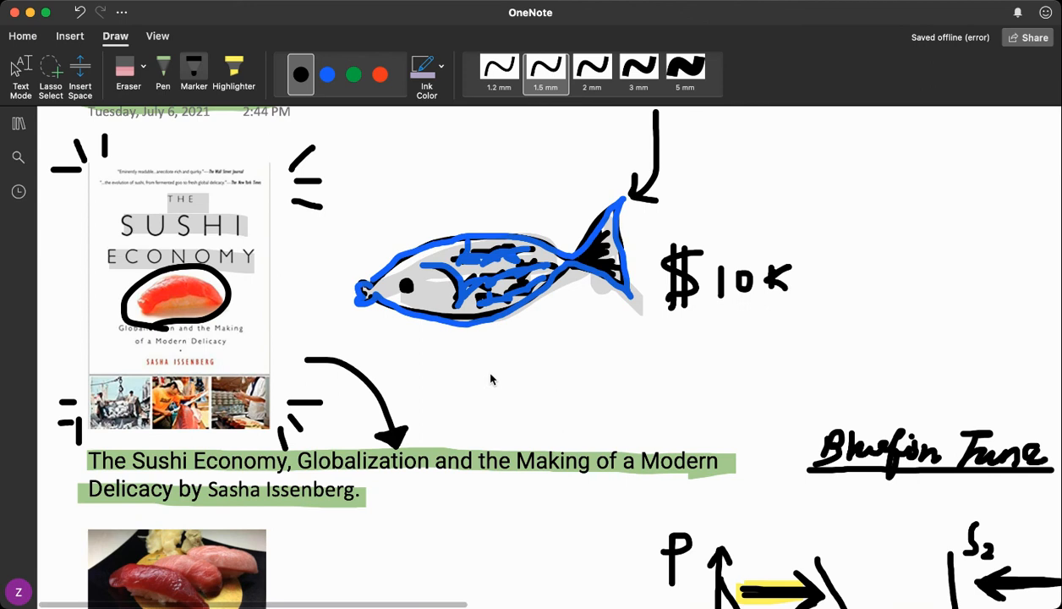
pyautogui.scroll(-3)
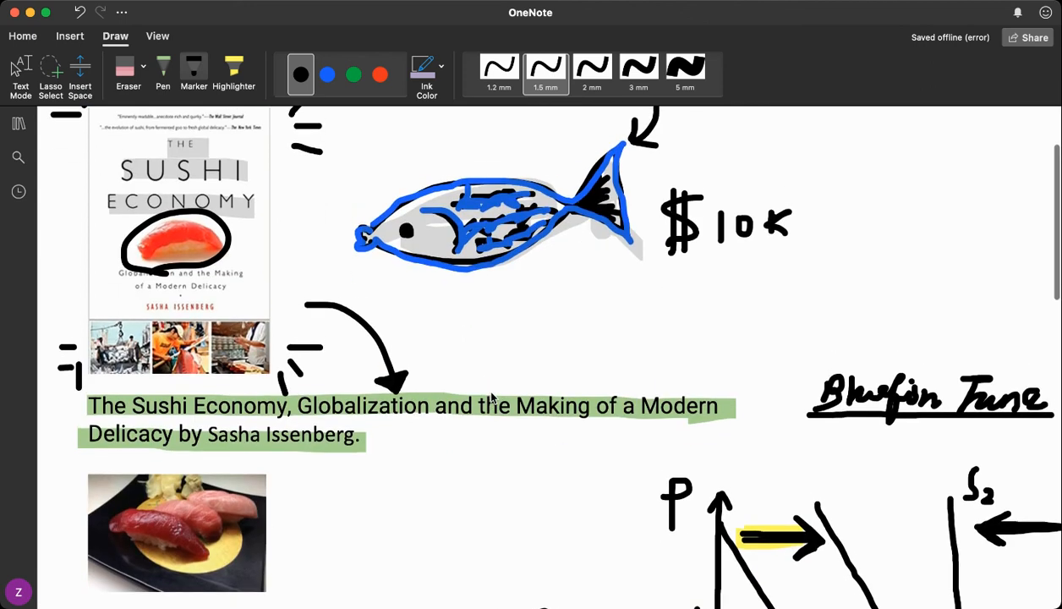
pyautogui.scroll(-3)
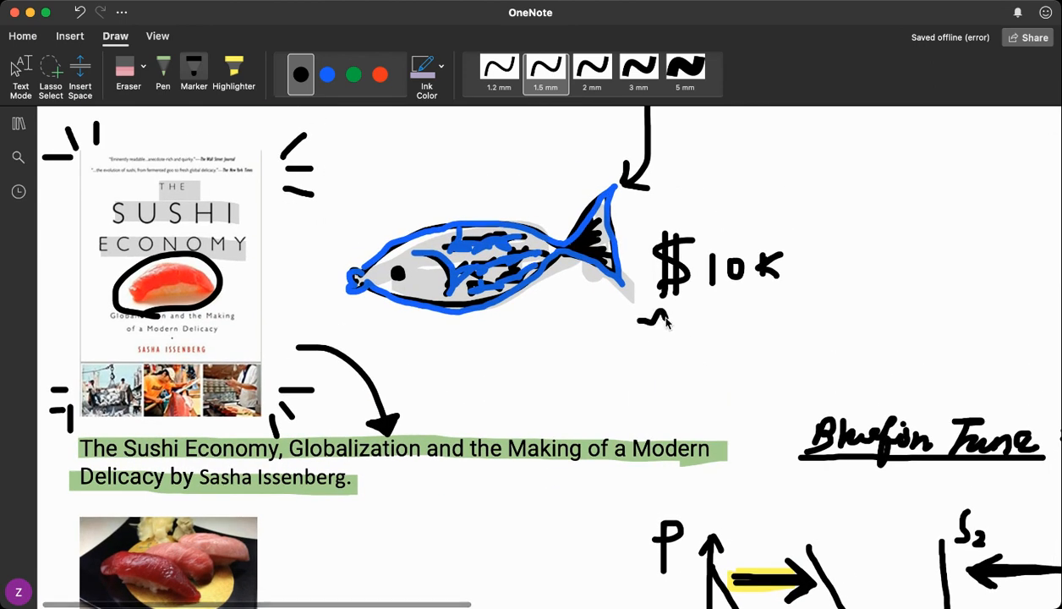
pyautogui.moveTo(639, 320); pyautogui.dragTo(702, 330)
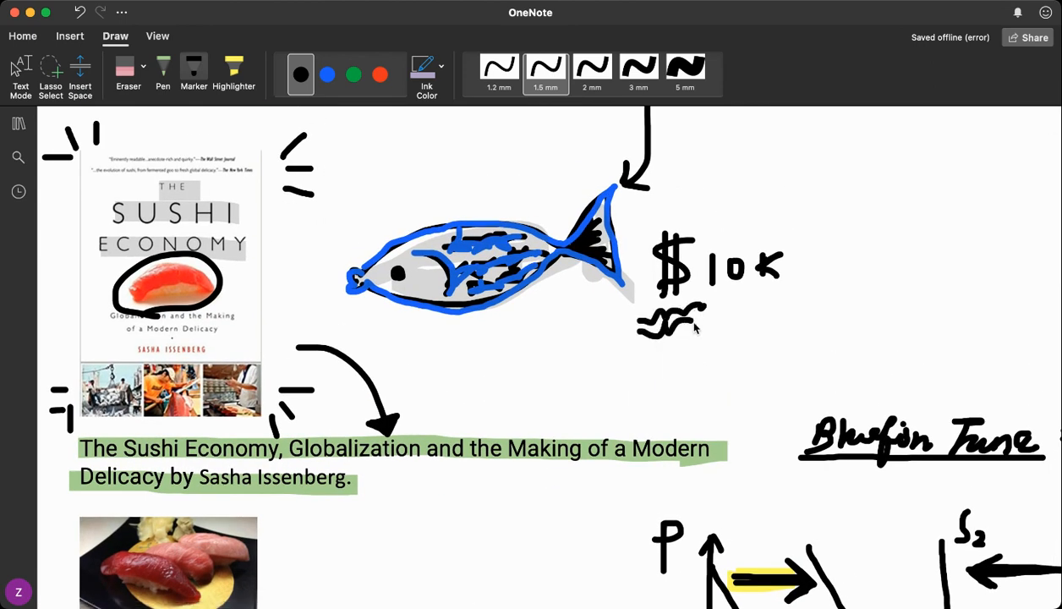
# - Cross out the fish's eye with an X and sketch small fish below it
pyautogui.scroll(-3)
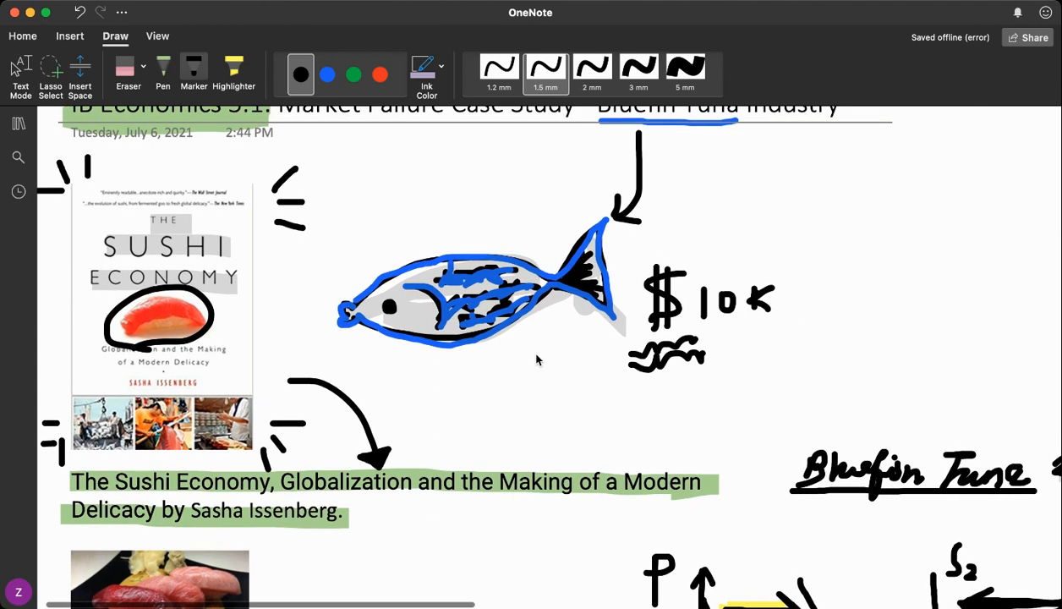
pyautogui.moveTo(389, 306)
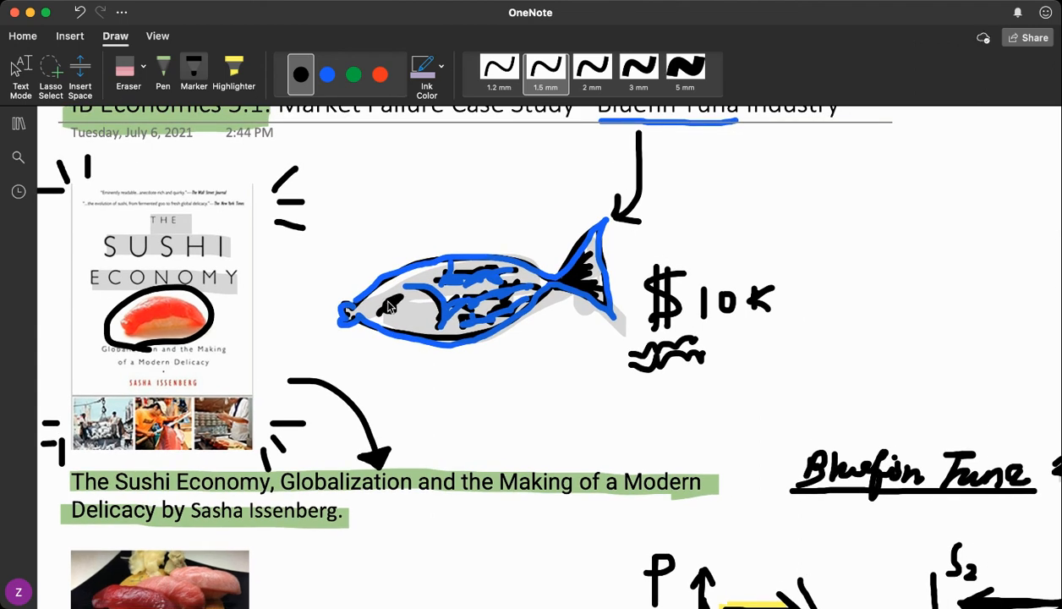
pyautogui.moveTo(388, 309)
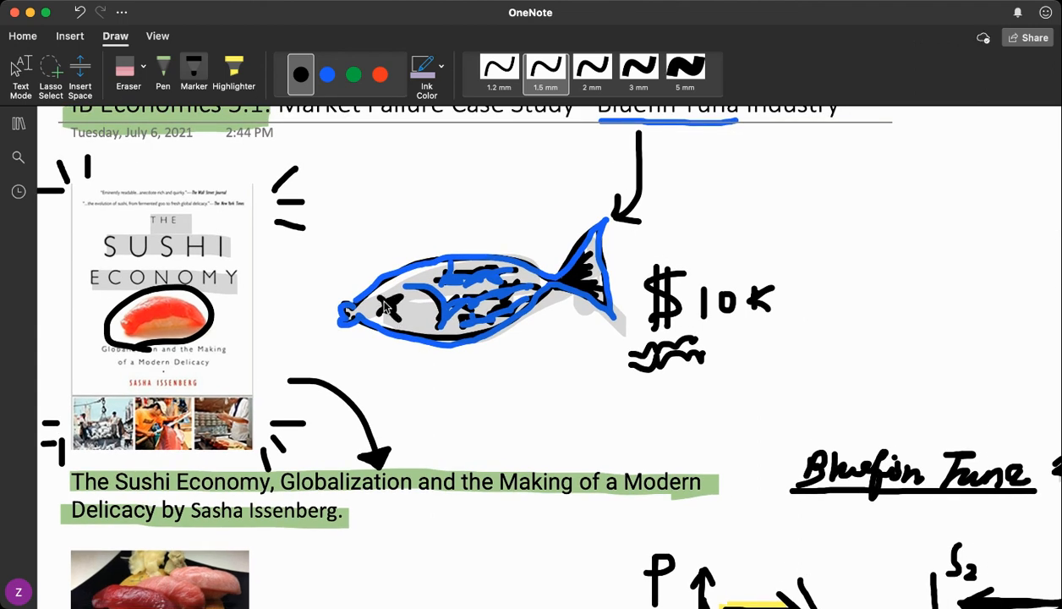
pyautogui.moveTo(469, 394); pyautogui.dragTo(537, 384)
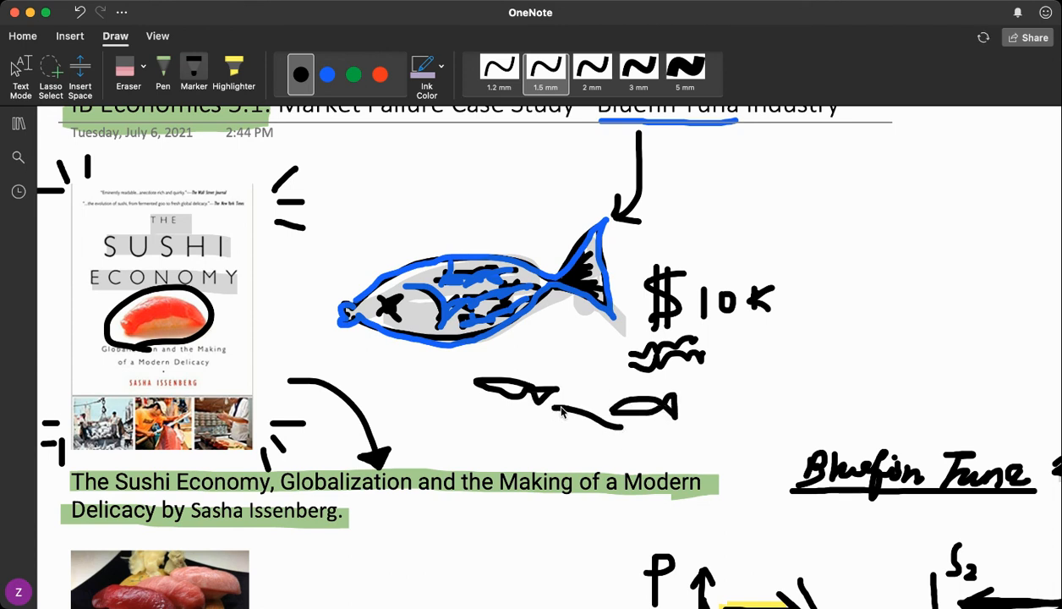
pyautogui.moveTo(385, 366); pyautogui.dragTo(452, 376)
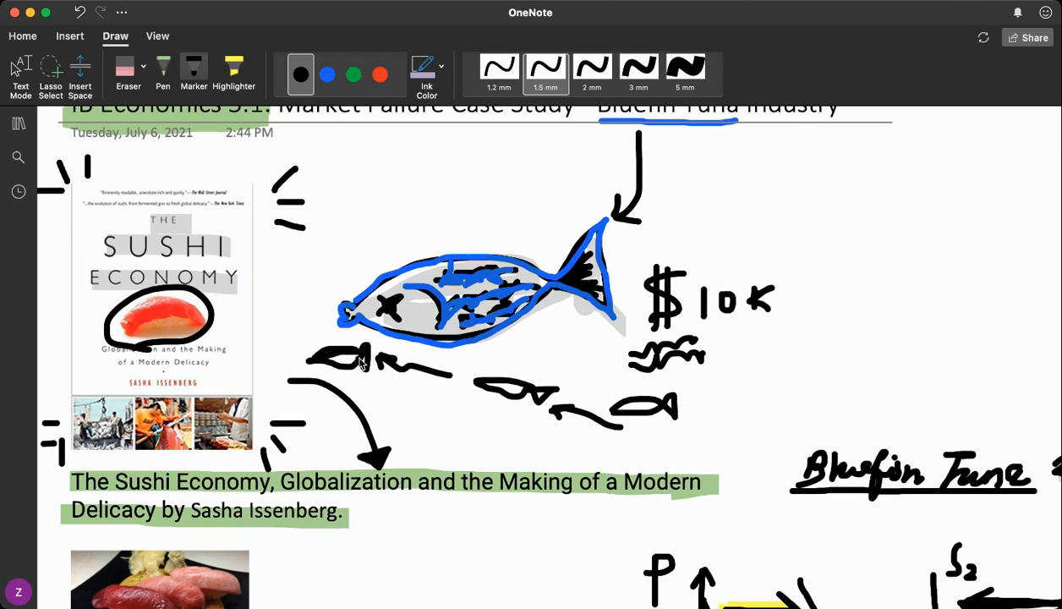
pyautogui.scroll(-3)
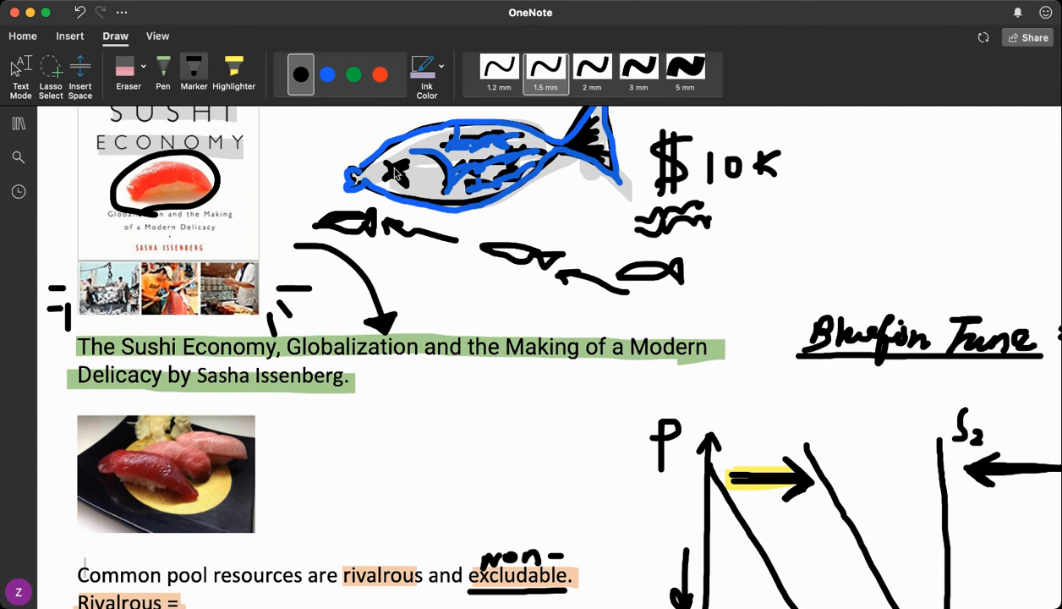
pyautogui.moveTo(862, 283)
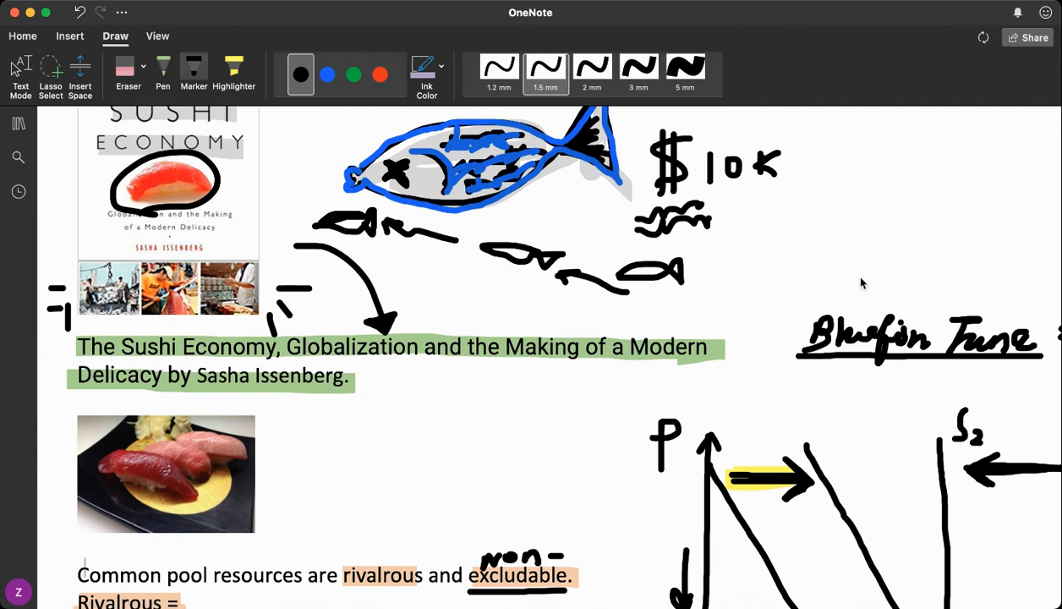
pyautogui.scroll(-3)
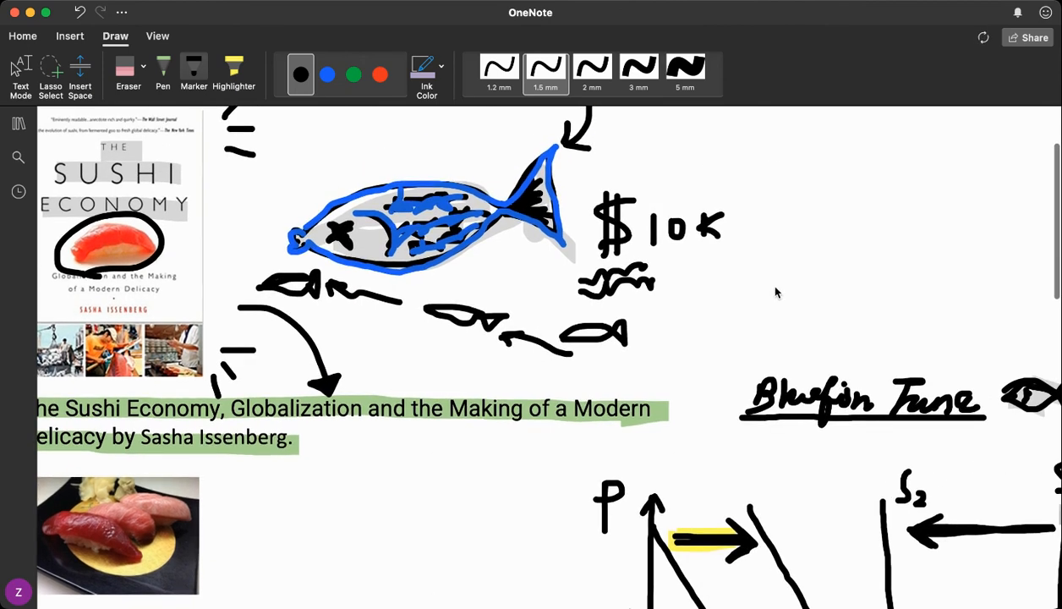
# - Highlight the common pool resources sentence and its rivalrous, non-excludable definitions in yellow
pyautogui.scroll(-3)
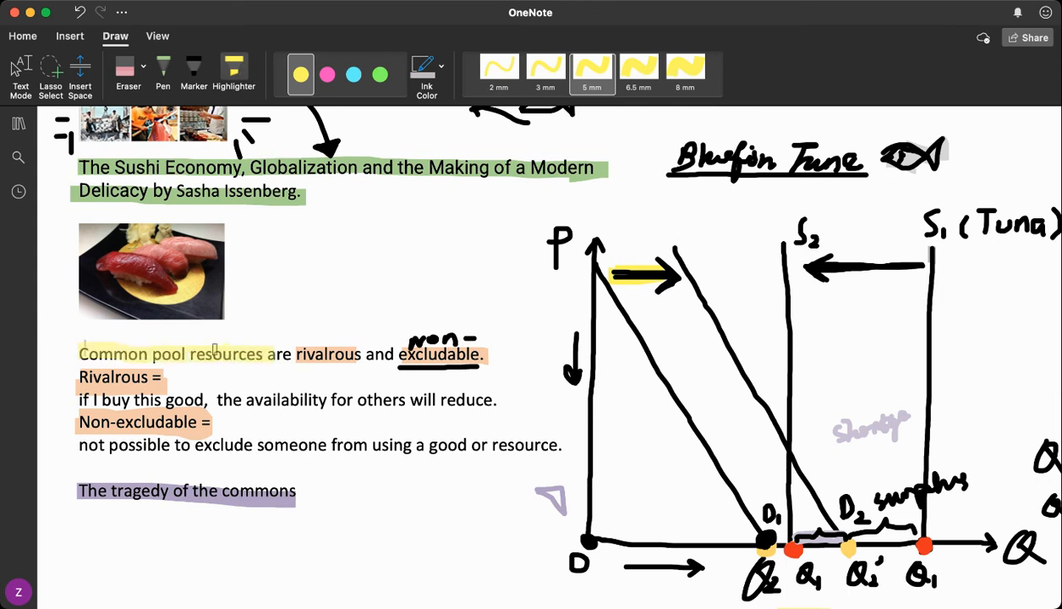
pyautogui.moveTo(85, 353); pyautogui.dragTo(262, 354)
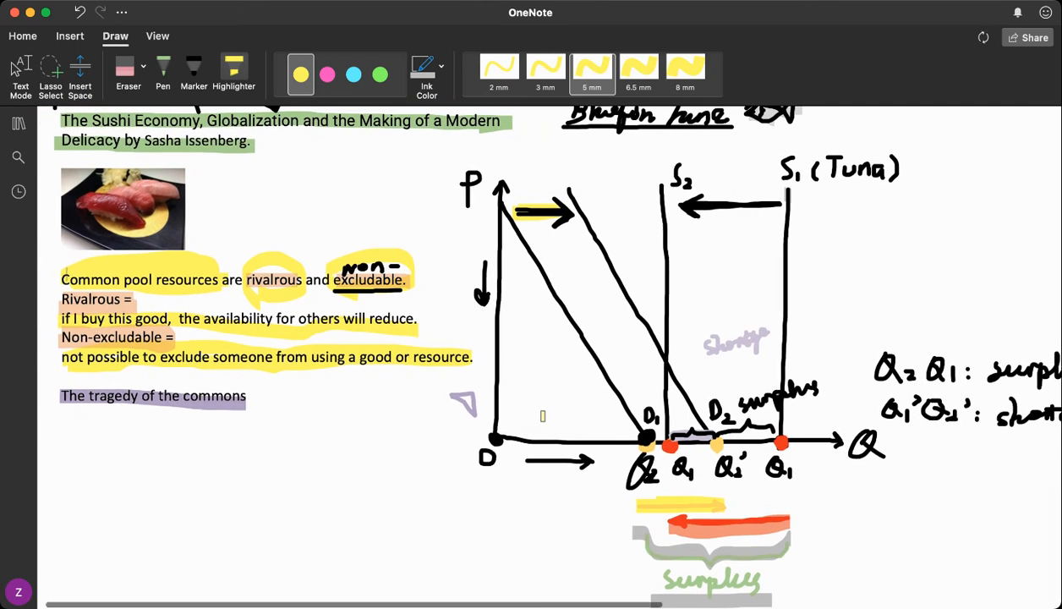
pyautogui.scroll(-3)
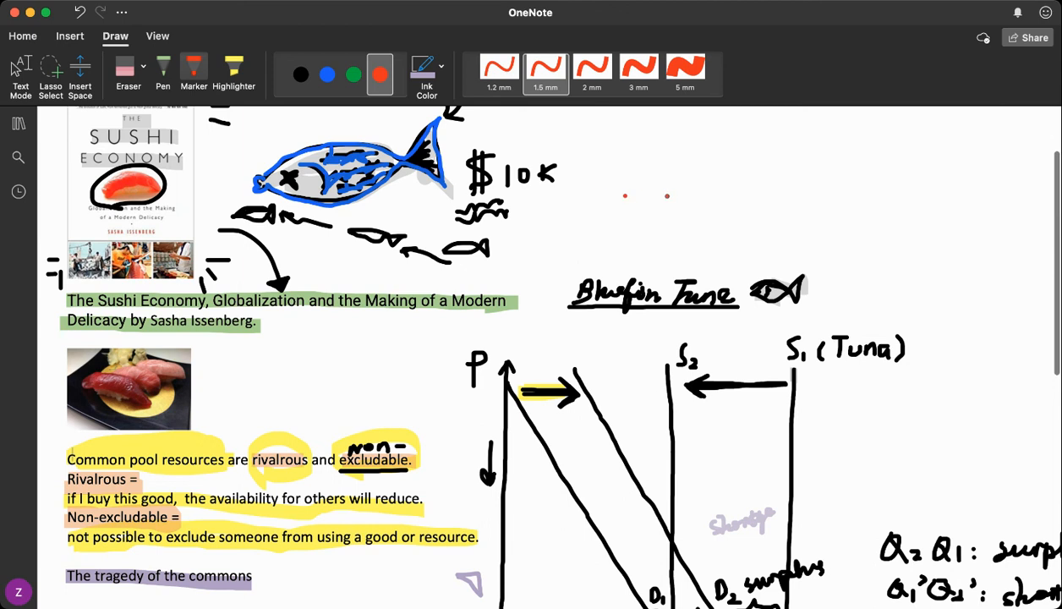
# - Scroll down the page to bring the tuna supply-demand diagram into view
pyautogui.scroll(-3)
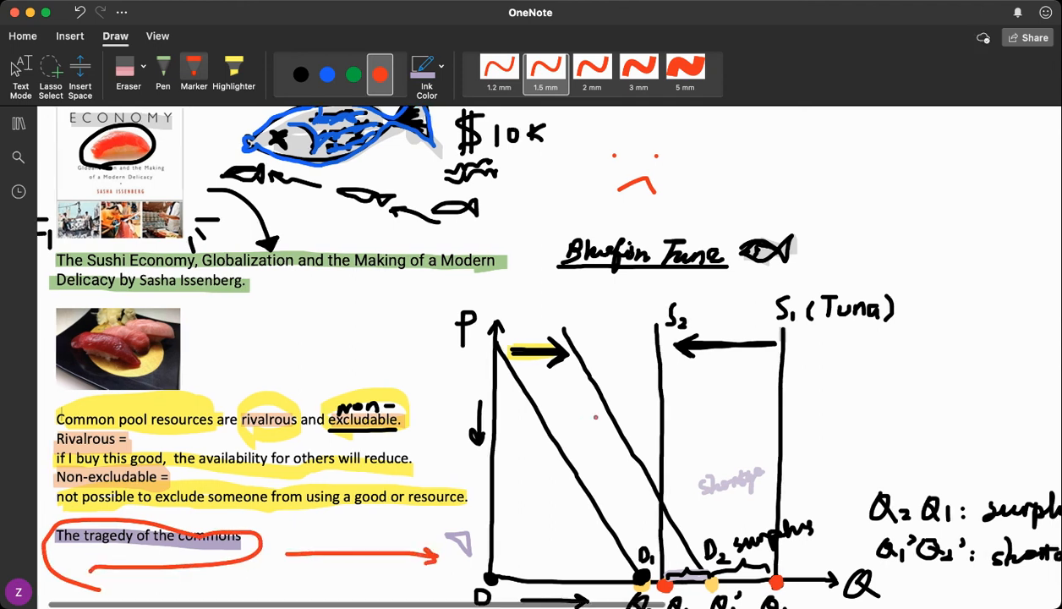
pyautogui.scroll(-3)
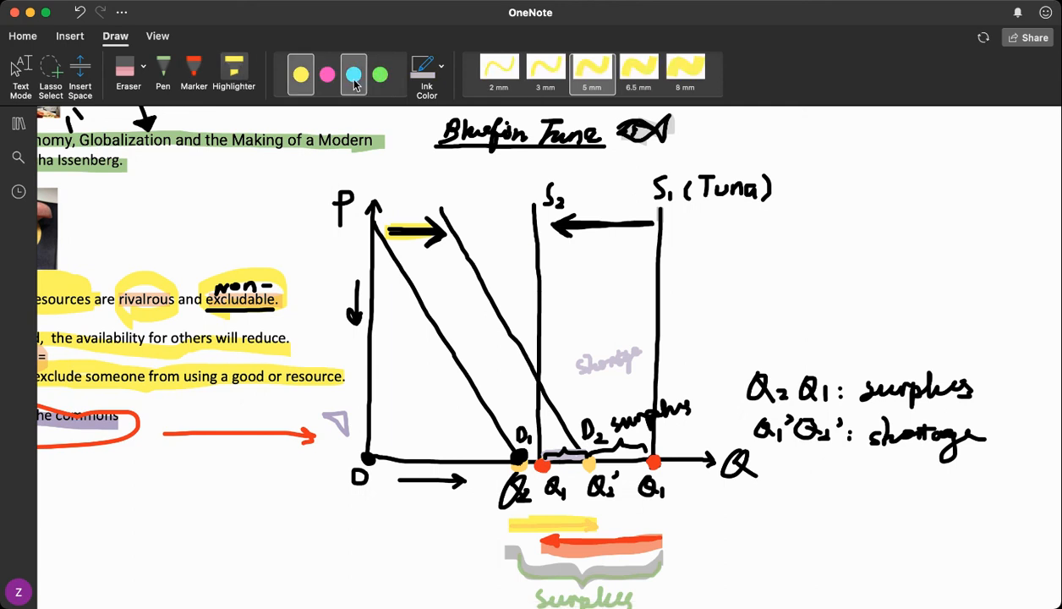
# - Switch to pink highlighter, trace demand line D1 and circle the Q2 point
pyautogui.click(327, 75)
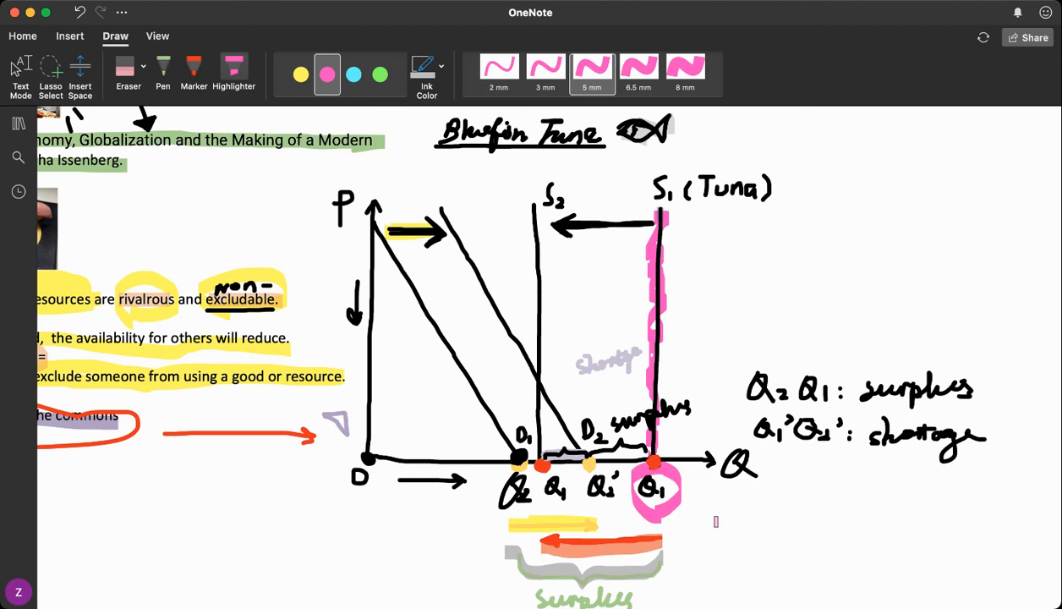
pyautogui.moveTo(194, 56)
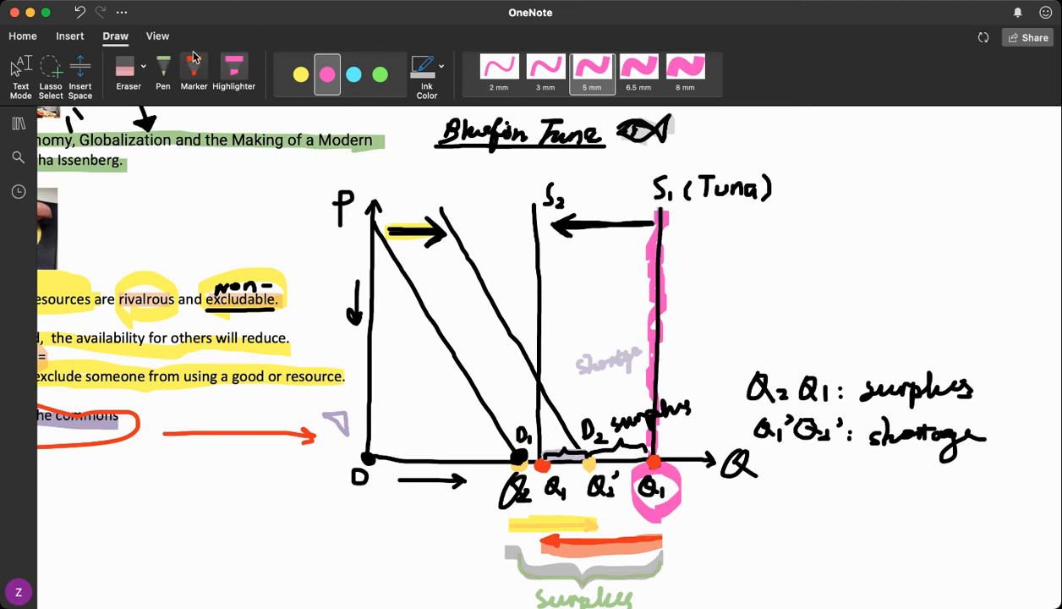
pyautogui.click(162, 71)
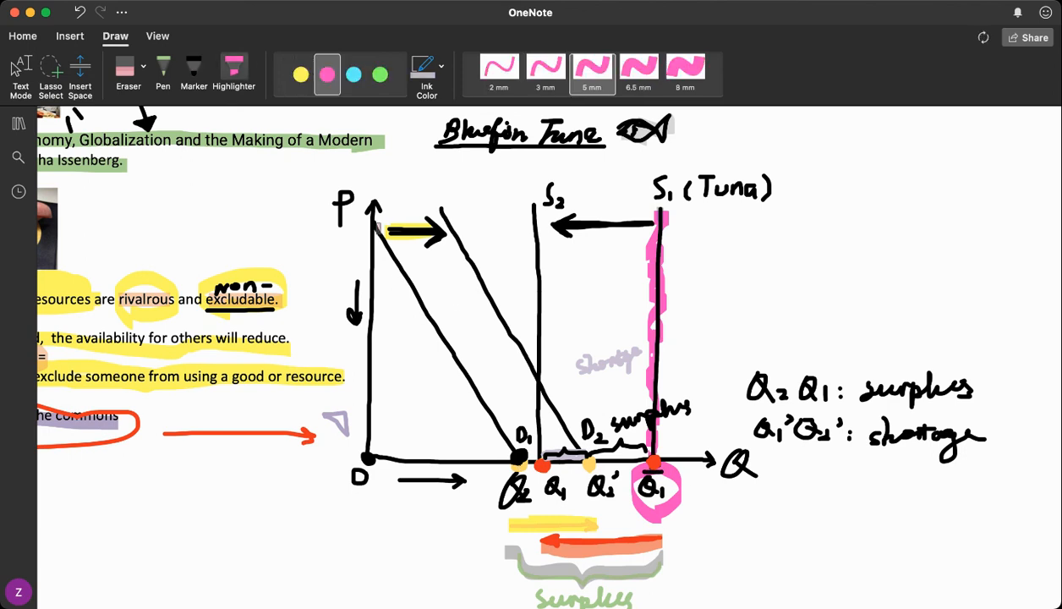
pyautogui.moveTo(377, 228); pyautogui.dragTo(448, 347)
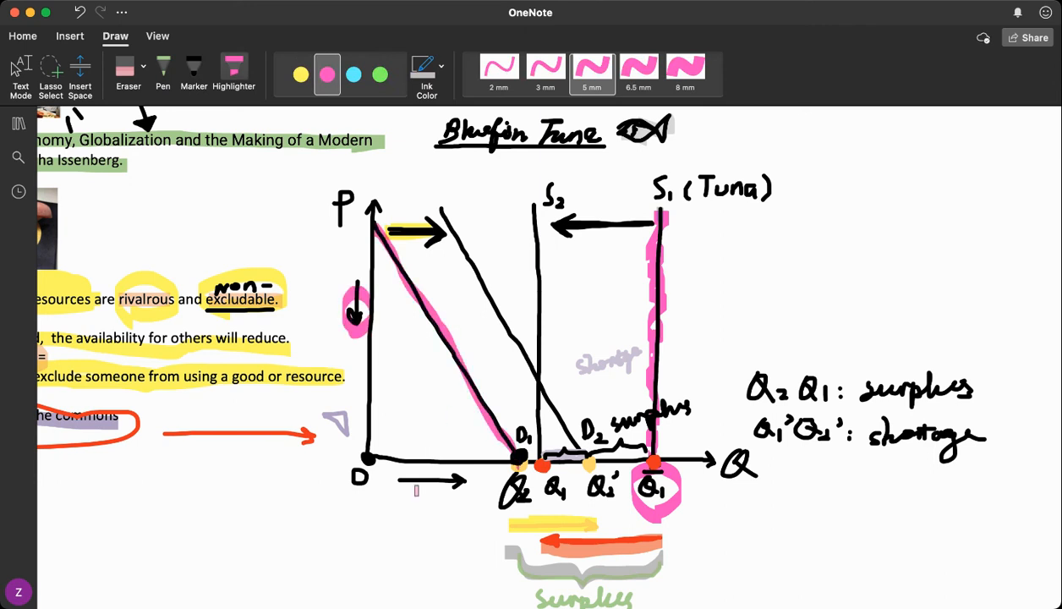
pyautogui.moveTo(402, 486); pyautogui.dragTo(469, 487)
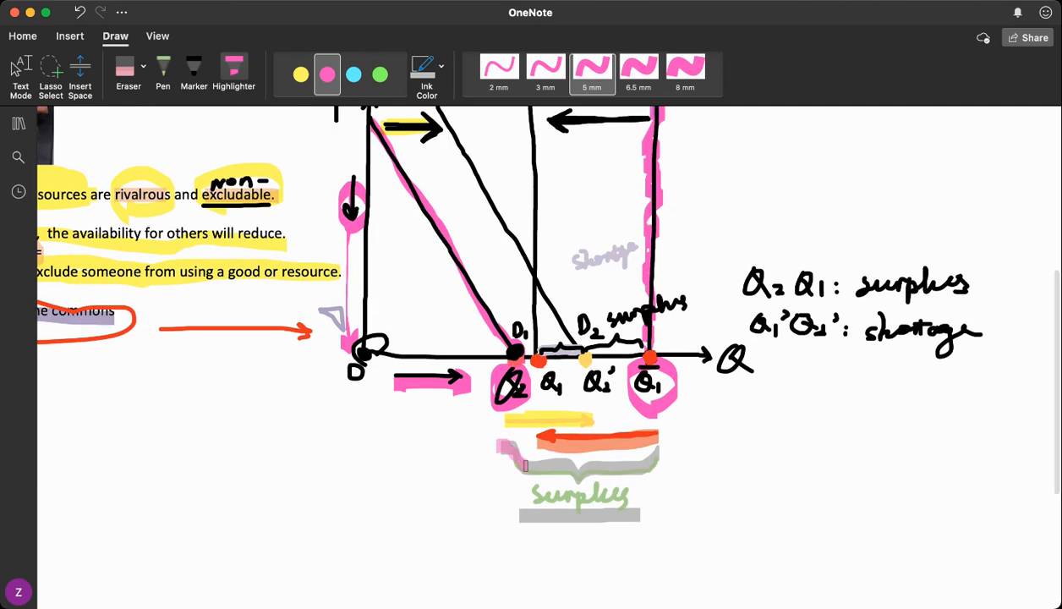
# - Highlight the surplus brace below the axis and demand line D2 in pink
pyautogui.moveTo(516, 470); pyautogui.dragTo(659, 422)
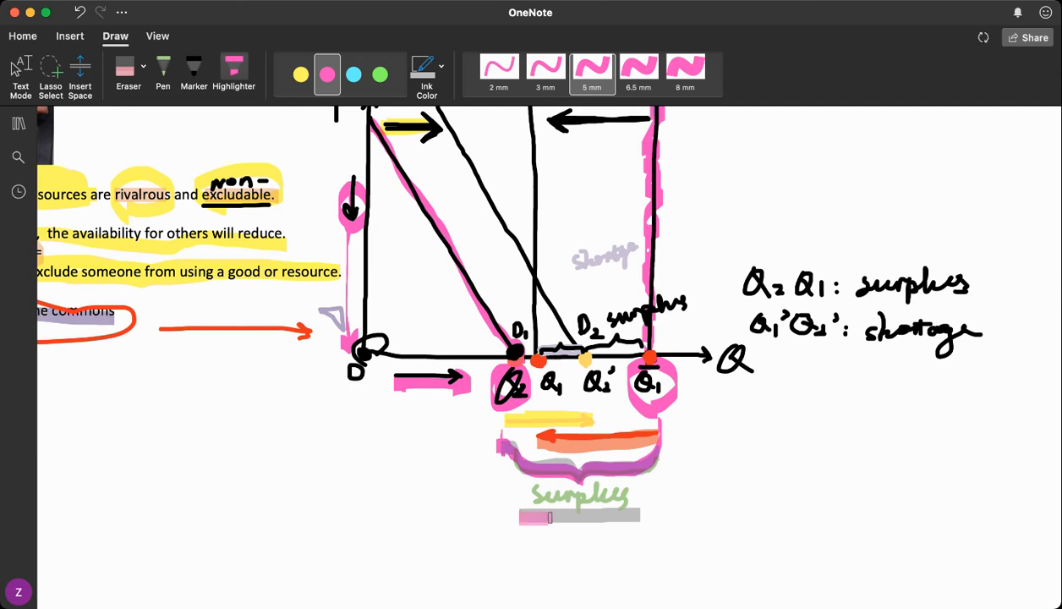
pyautogui.scroll(-3)
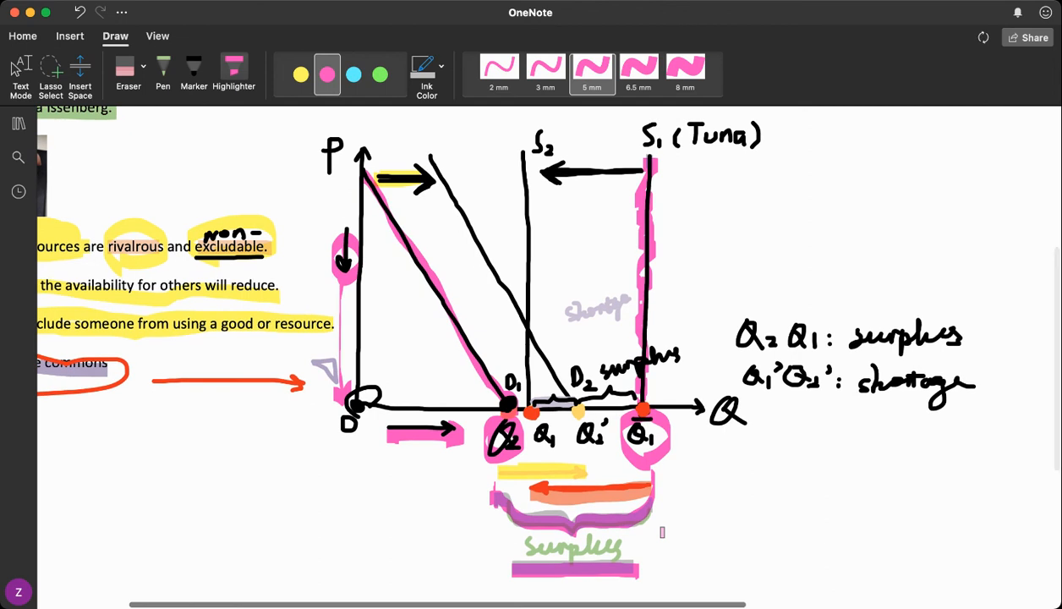
pyautogui.scroll(-3)
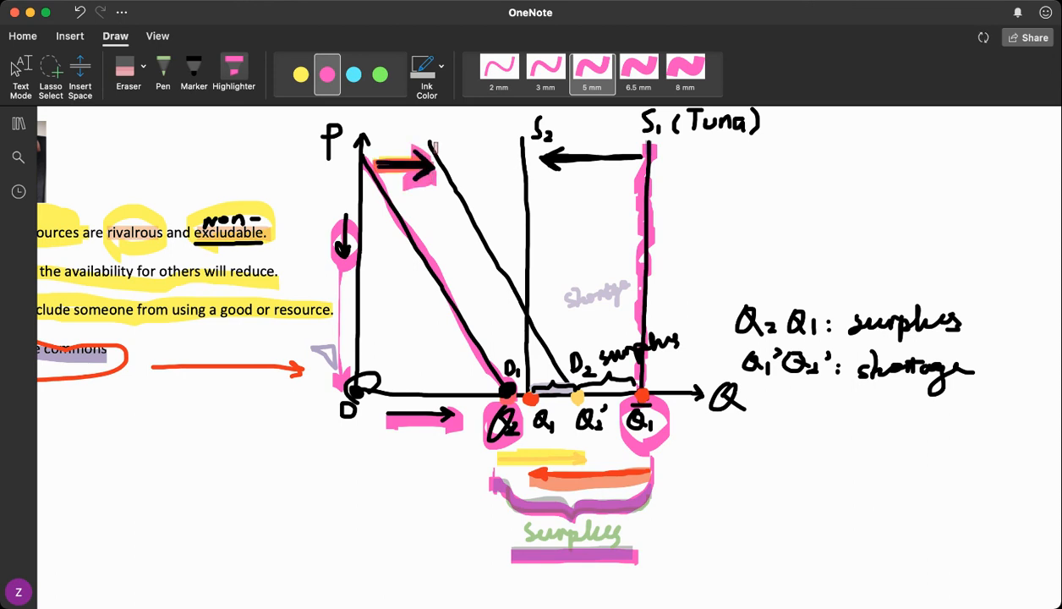
pyautogui.moveTo(436, 143); pyautogui.dragTo(533, 326)
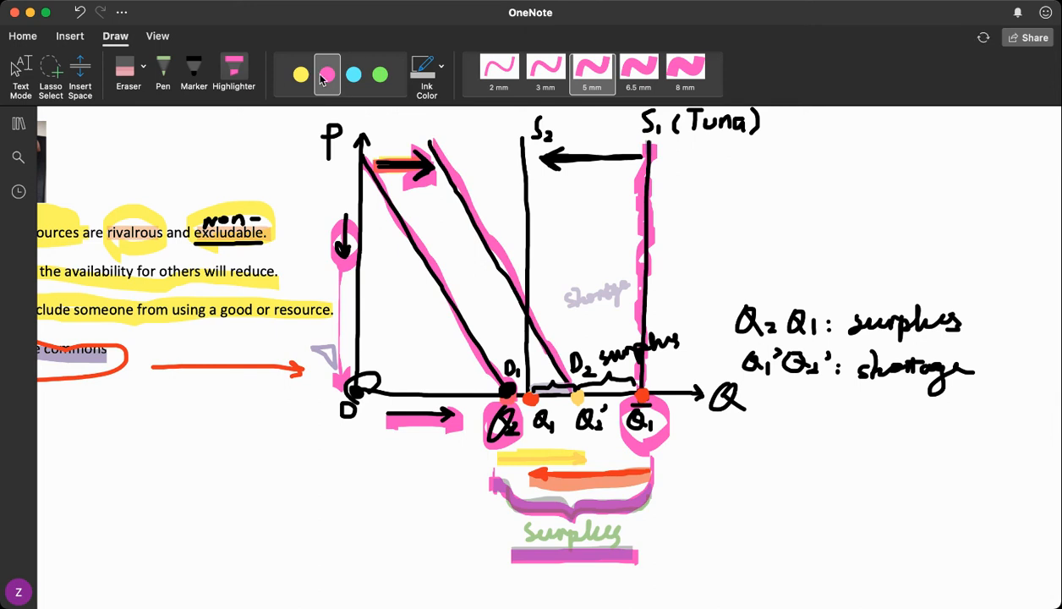
pyautogui.click(354, 75)
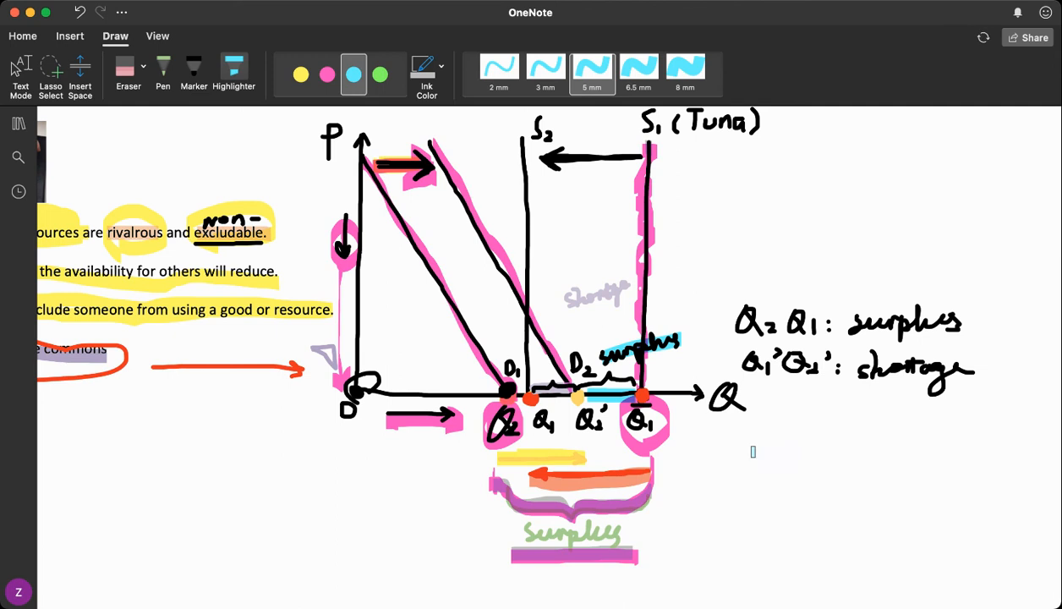
# - Mark the Q2'–Q1 stretch and surplus label in light blue, then choose yellow
pyautogui.scroll(-3)
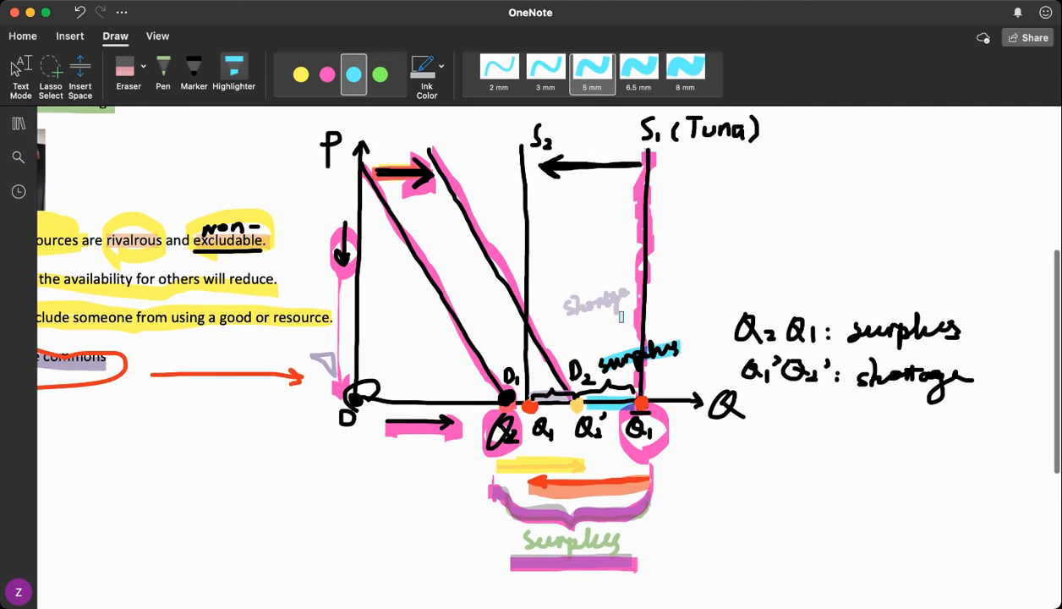
pyautogui.click(301, 75)
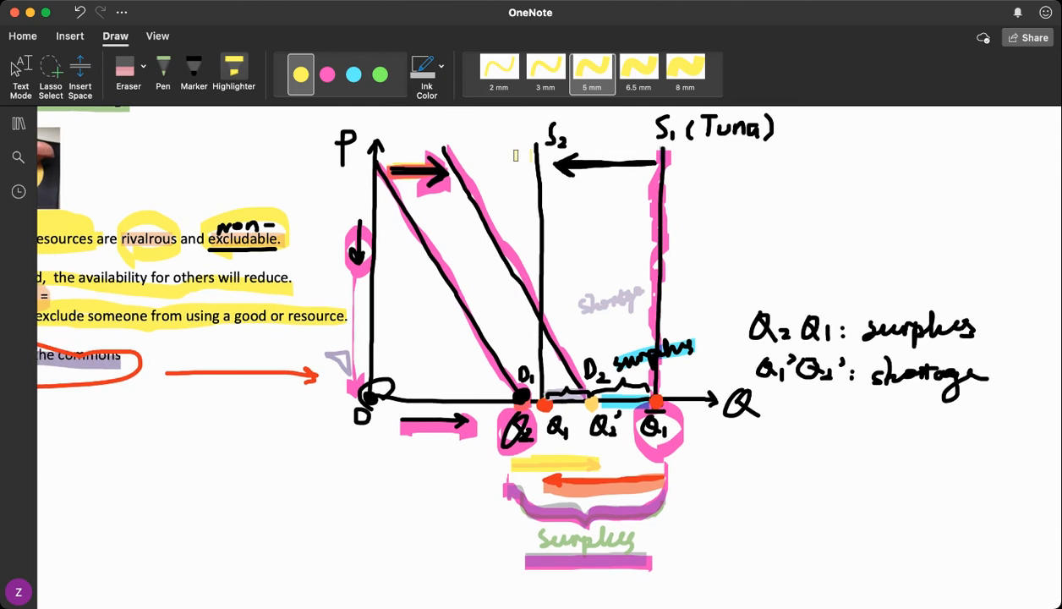
# - Highlight supply line S2 in yellow and draw black dotted arrows between the supply lines
pyautogui.scroll(-3)
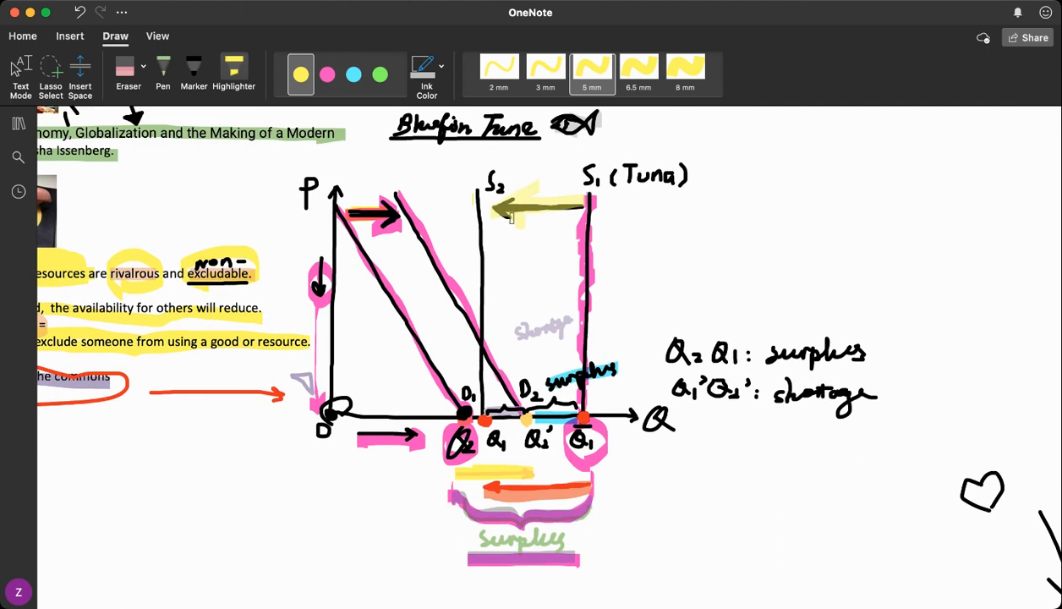
pyautogui.moveTo(584, 203); pyautogui.dragTo(490, 208)
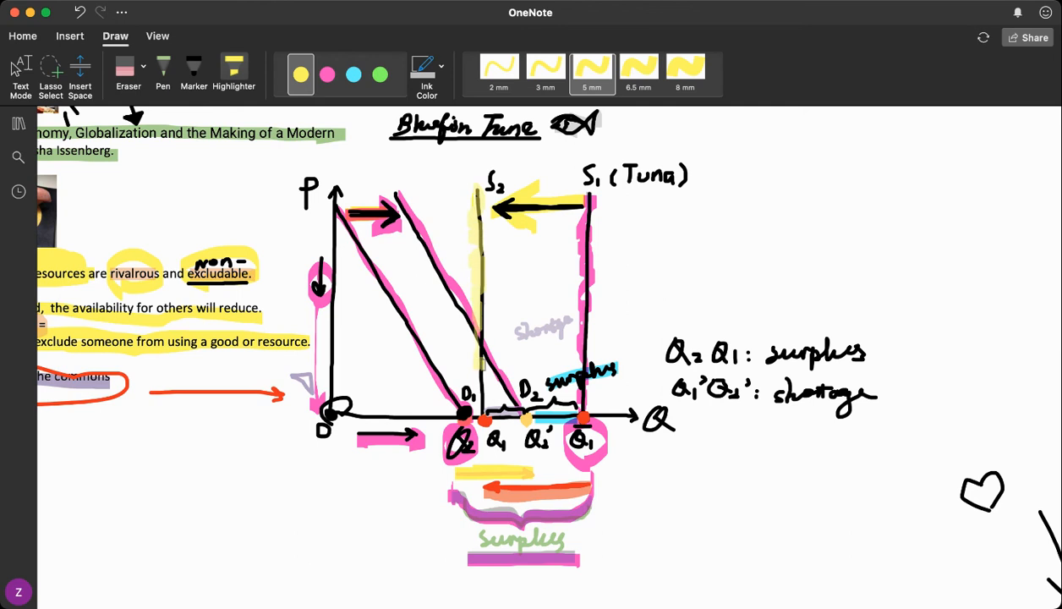
pyautogui.click(193, 72)
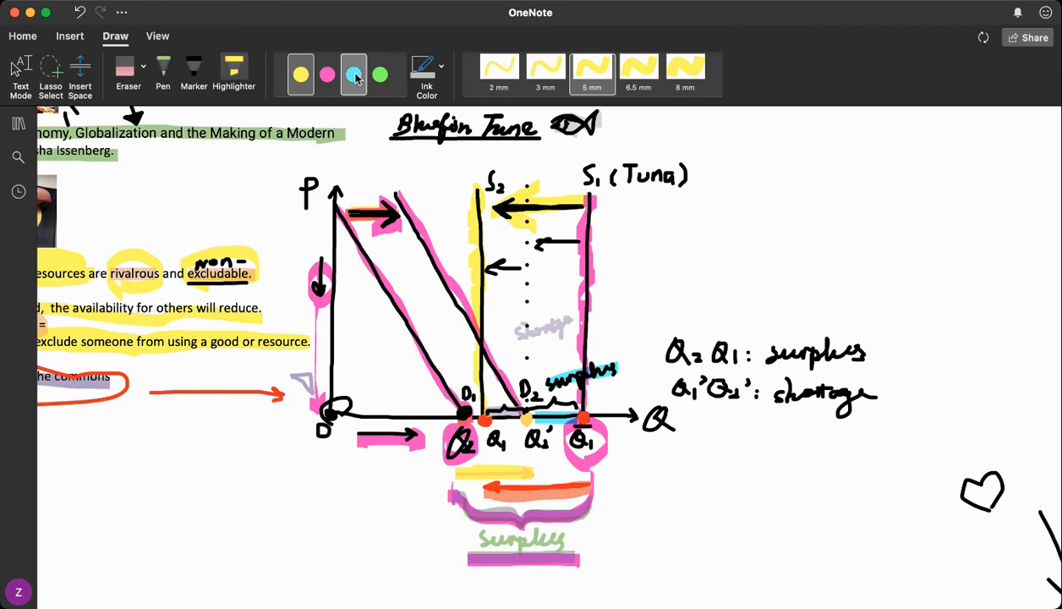
pyautogui.click(353, 74)
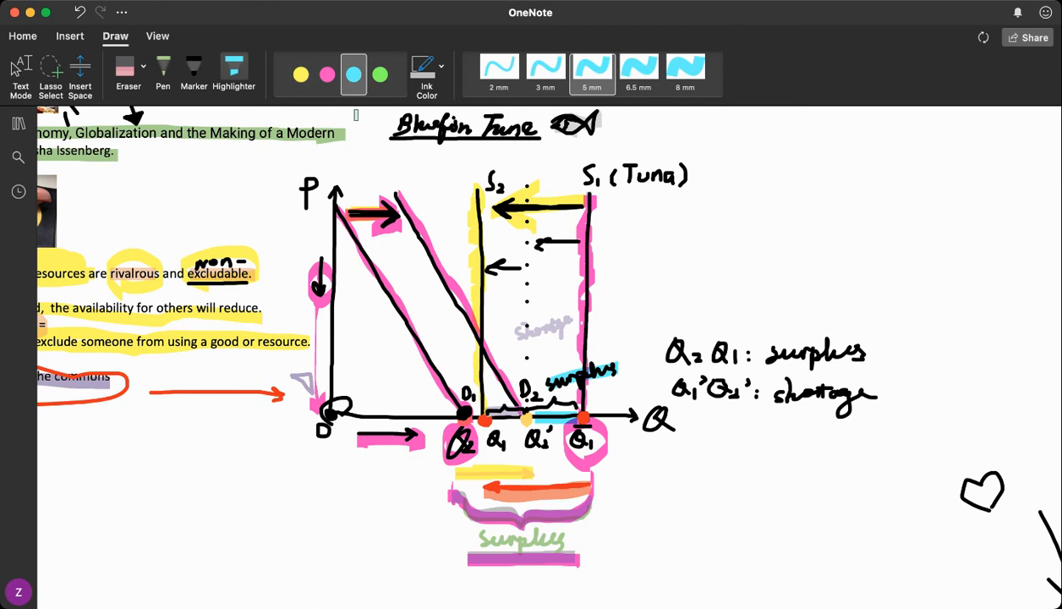
pyautogui.click(380, 74)
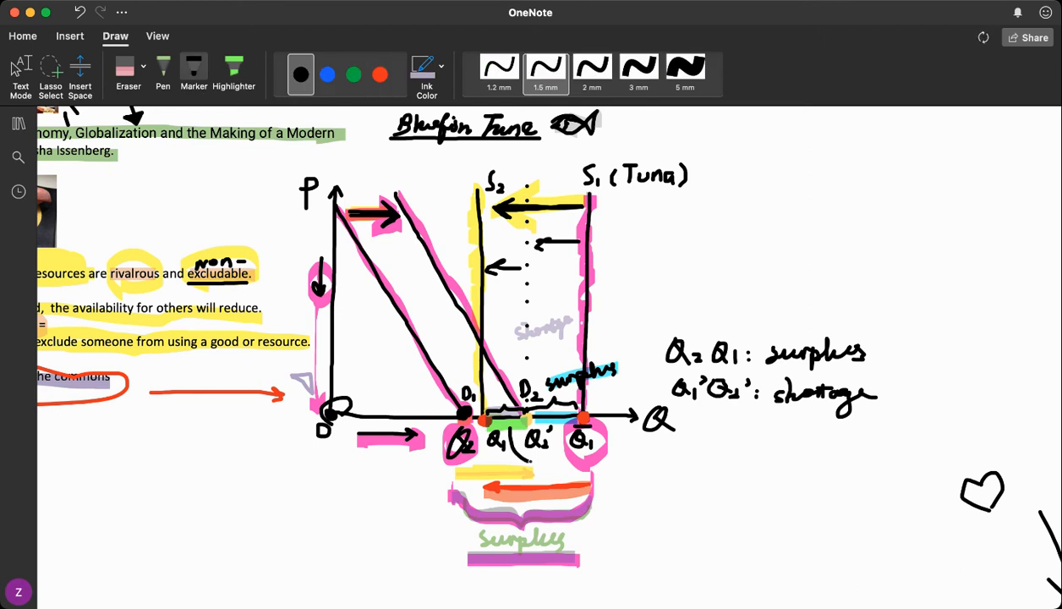
# - Highlight the Q1 to Q2' axis stretch in green
pyautogui.moveTo(529, 464); pyautogui.dragTo(638, 481)
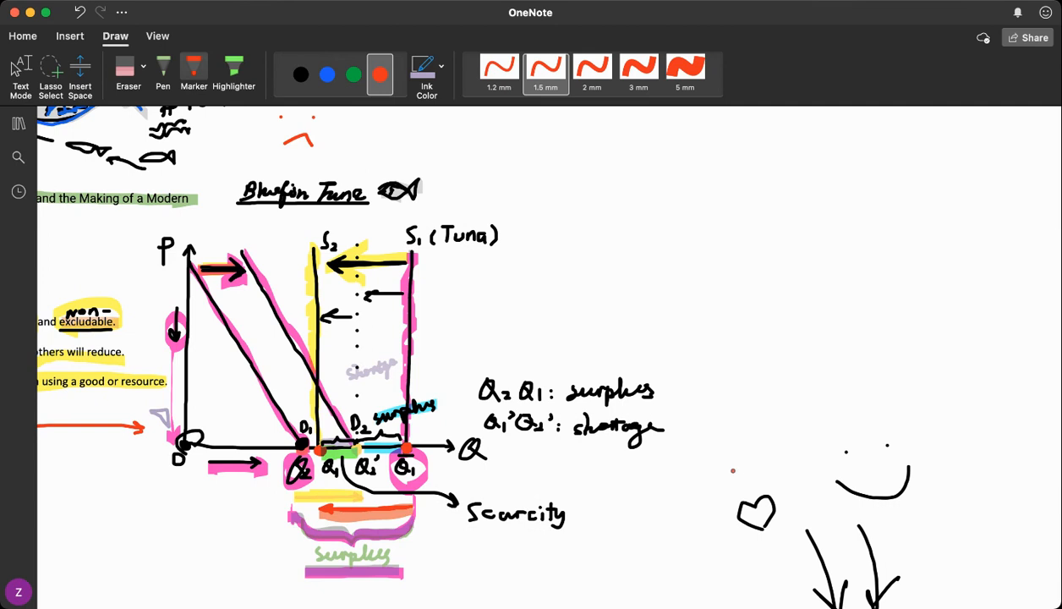
# - Draw the smiley's round head in black, then switch to red ink for the heart
pyautogui.click(301, 75)
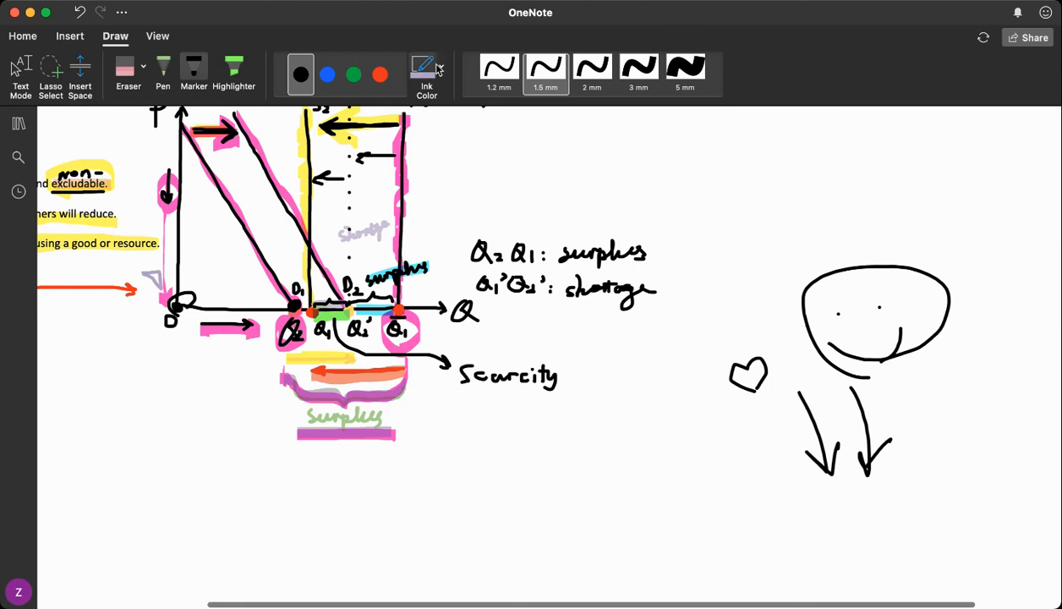
pyautogui.click(380, 74)
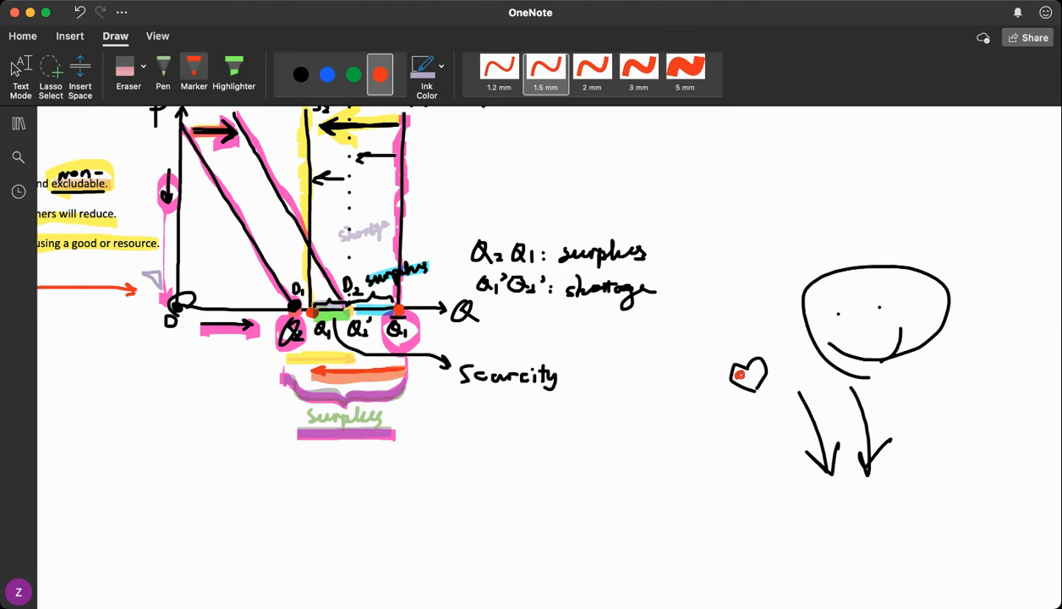